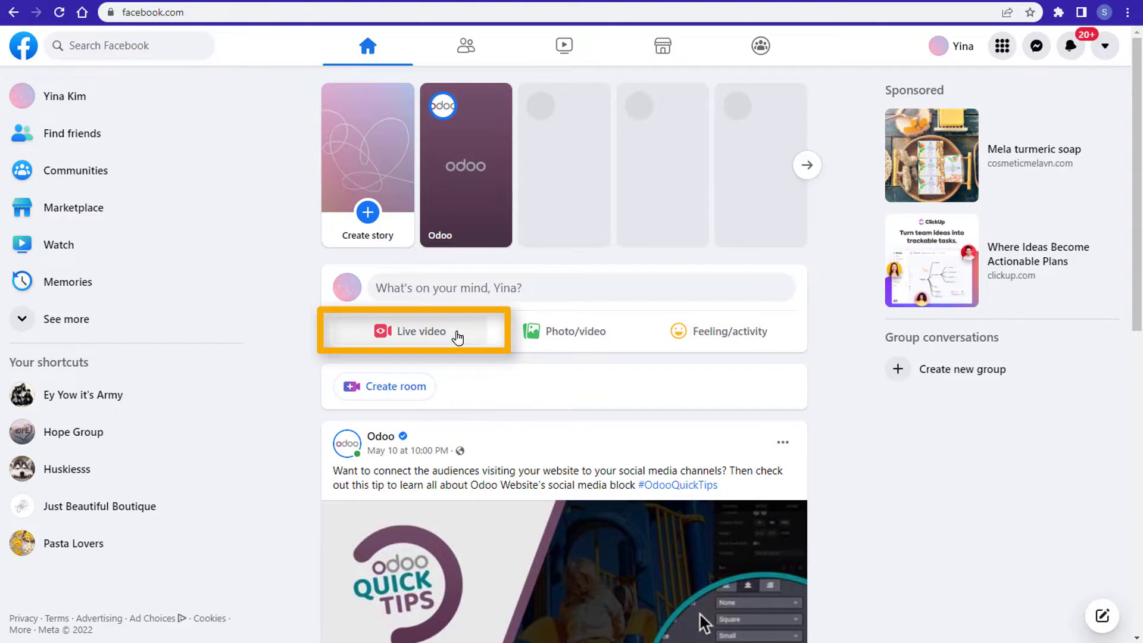
mouse_move(455, 339)
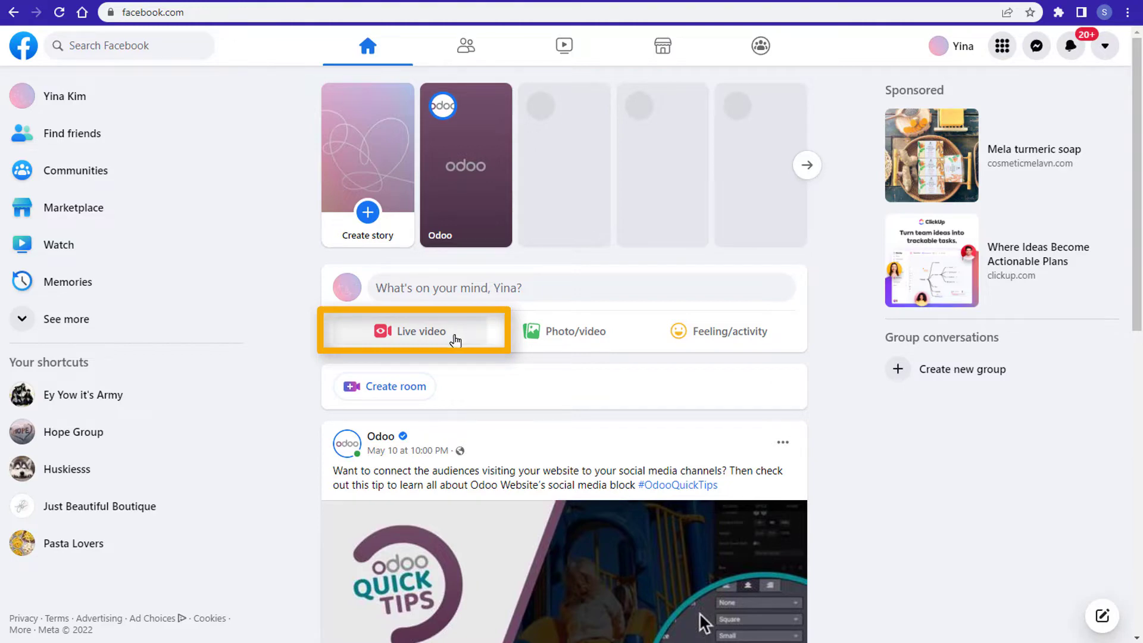
- Start a live video from the news feed post composer, landing on Create live
click(421, 331)
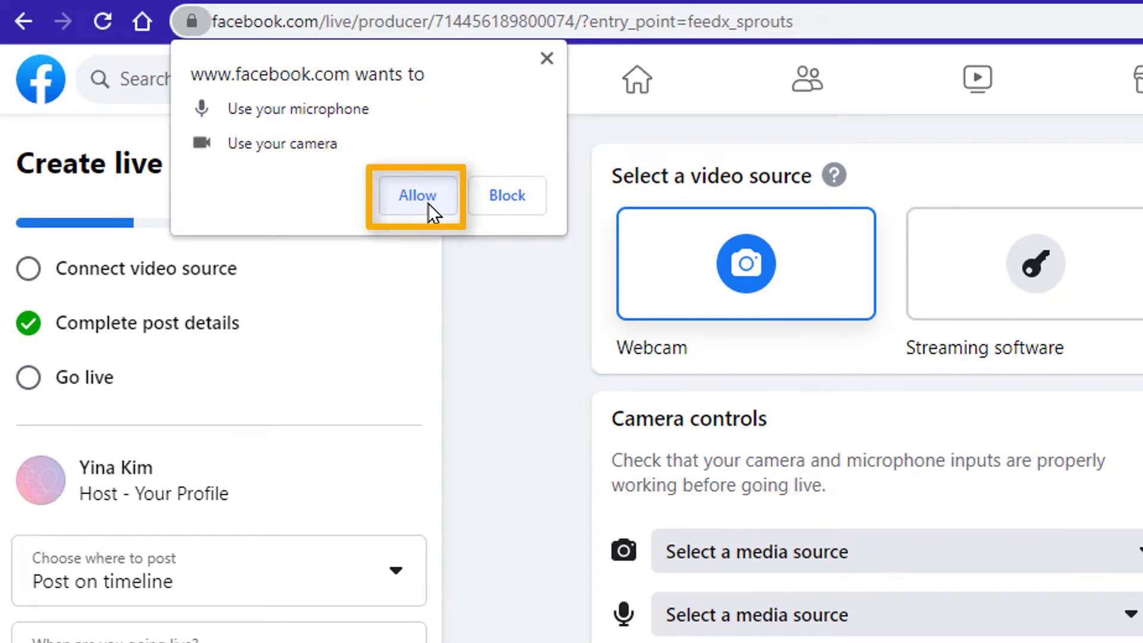
- Allow camera and microphone, set the audience to Friends and keep Webcam as the video source
click(417, 196)
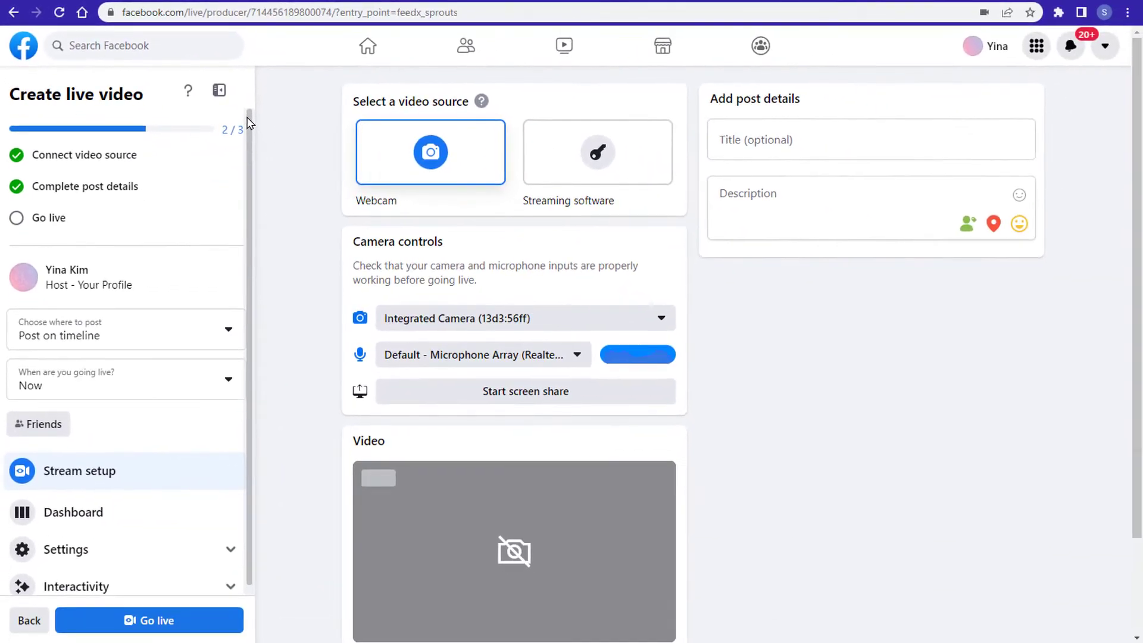
mouse_move(36, 435)
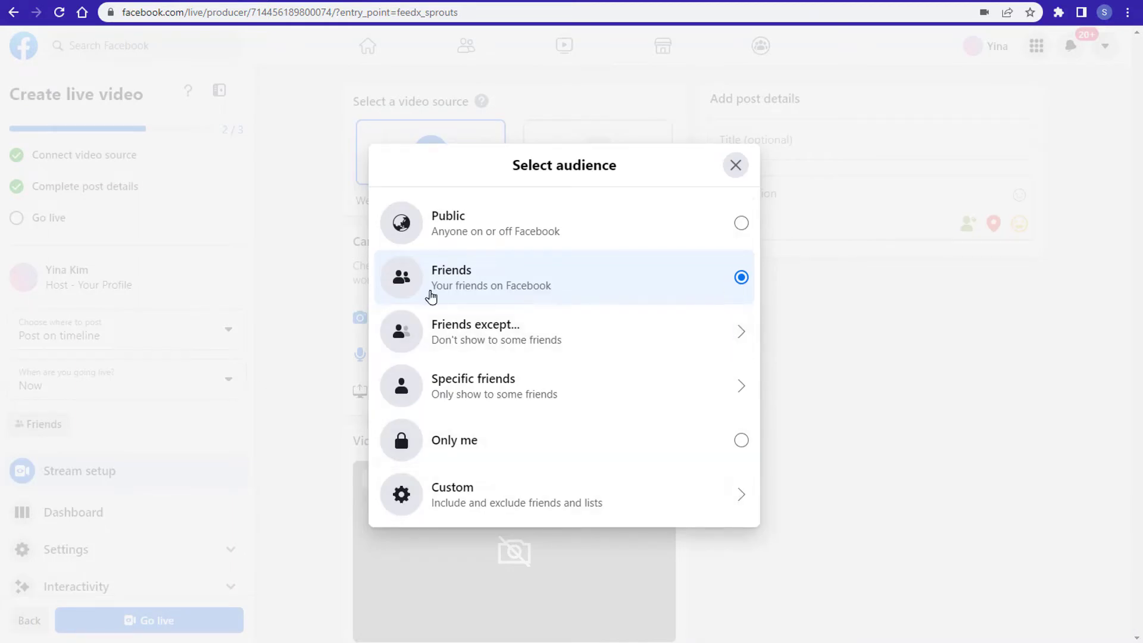
click(736, 164)
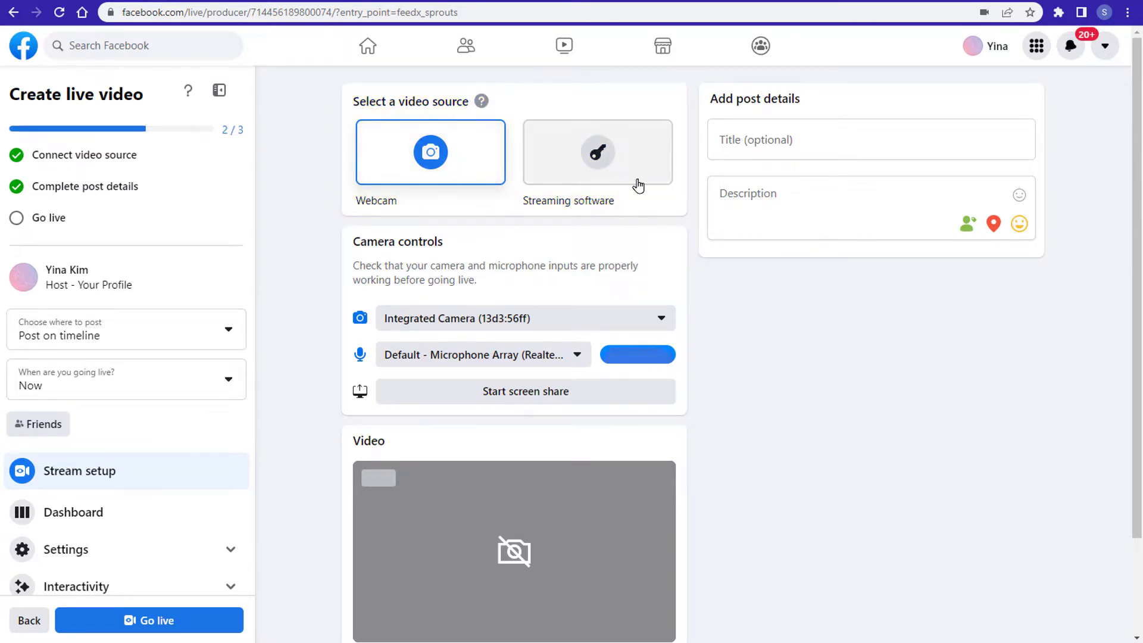
click(597, 153)
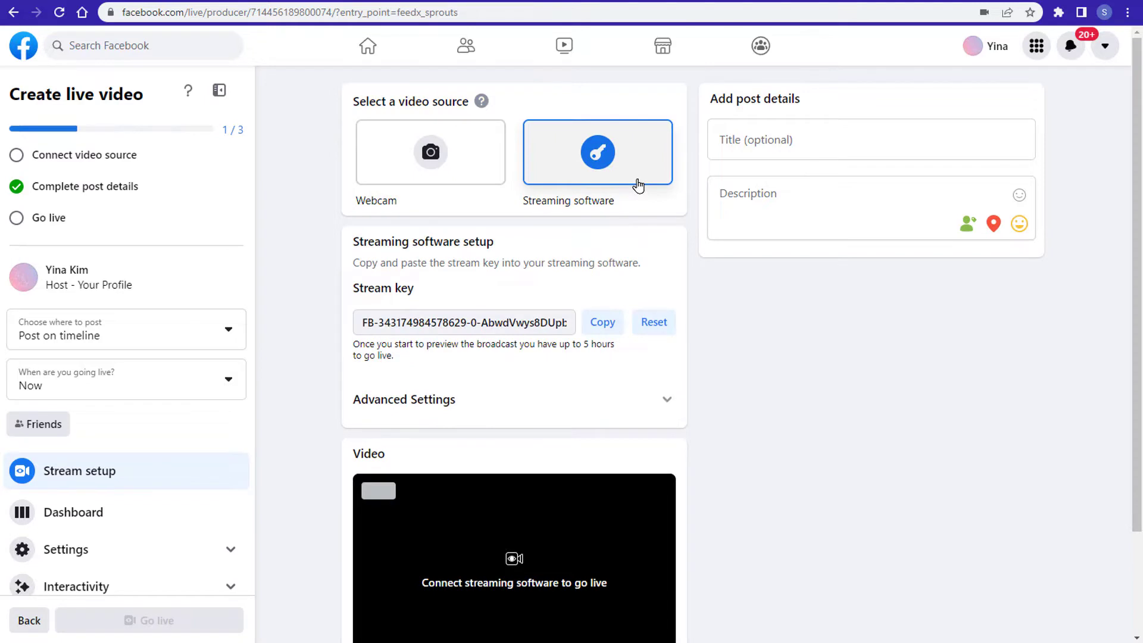
click(430, 153)
text(Hi guys! How is everybody doing?)
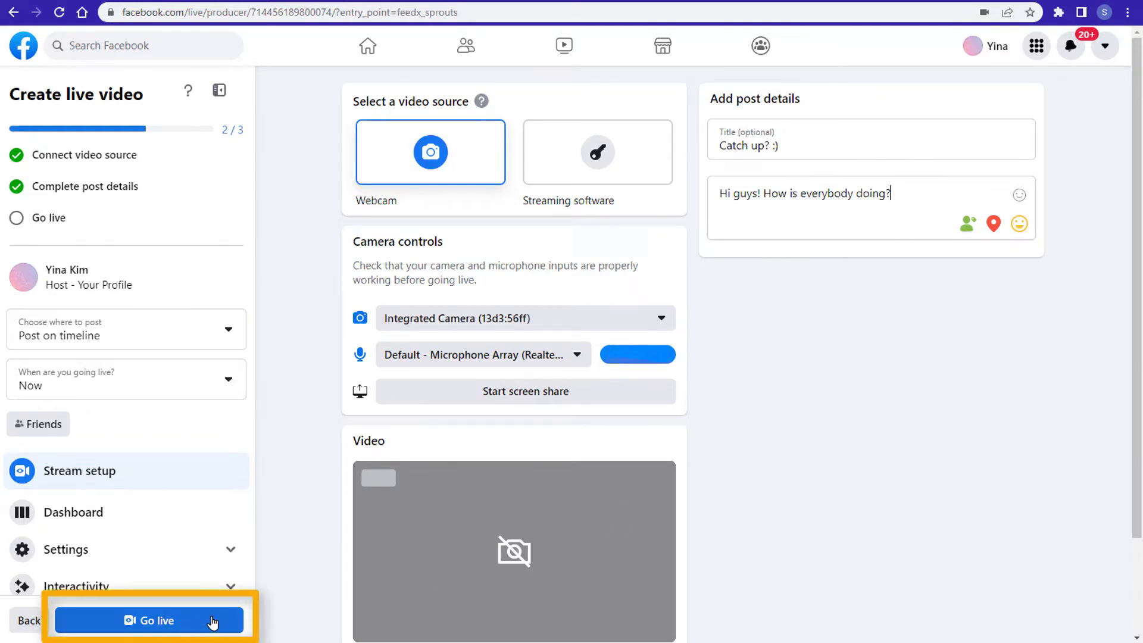
- Go live, dismiss the dashboard customization tip and review the stream metrics below
click(149, 620)
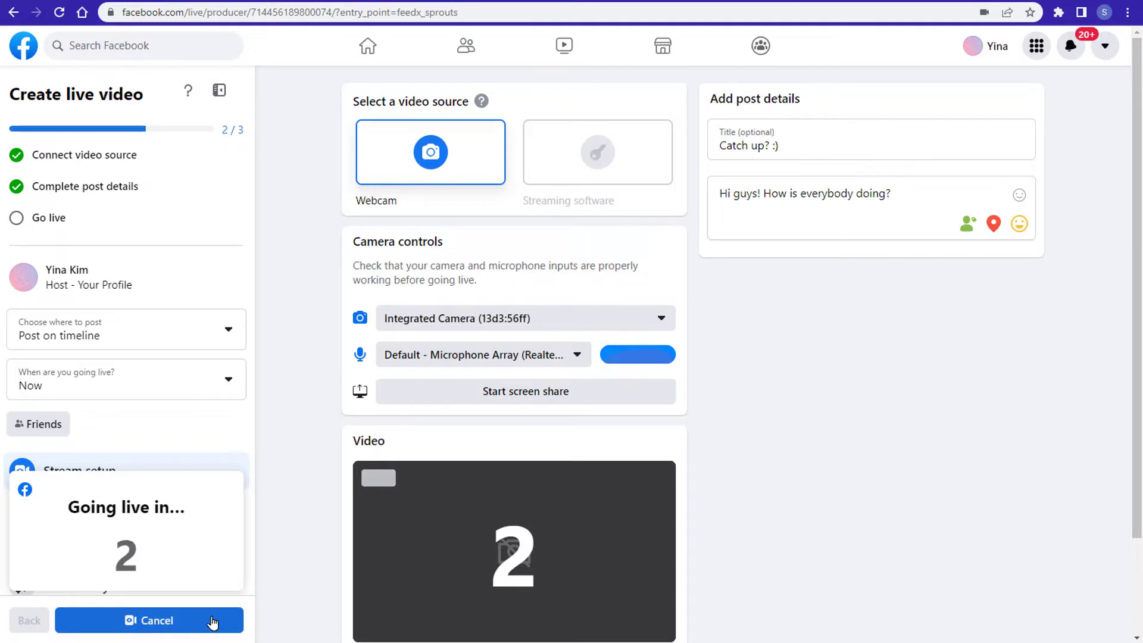
click(156, 637)
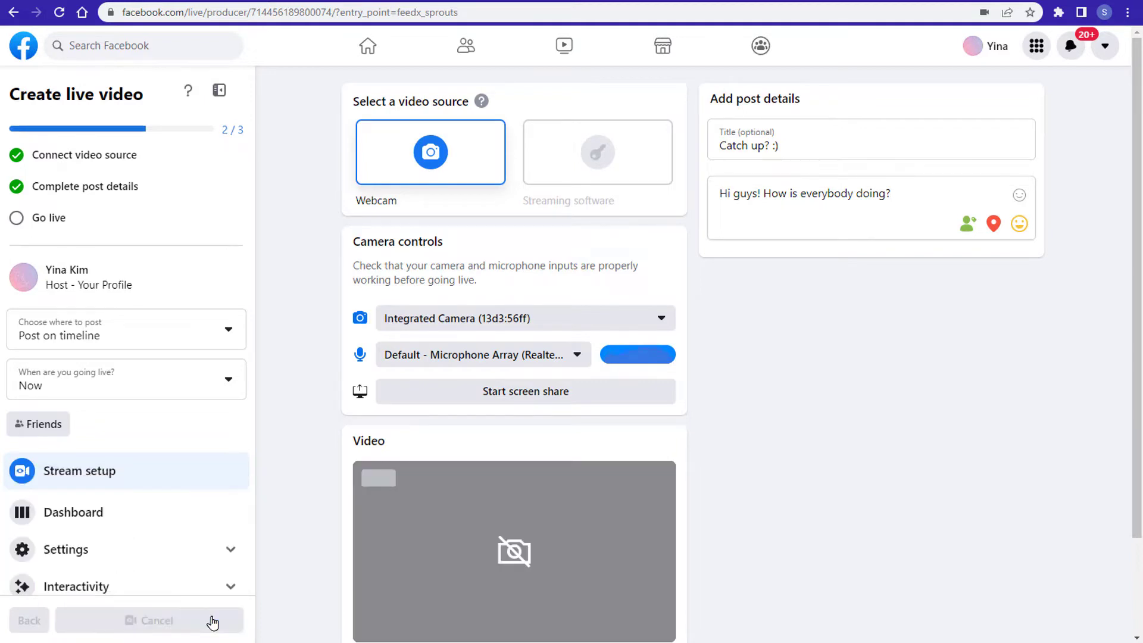
click(154, 622)
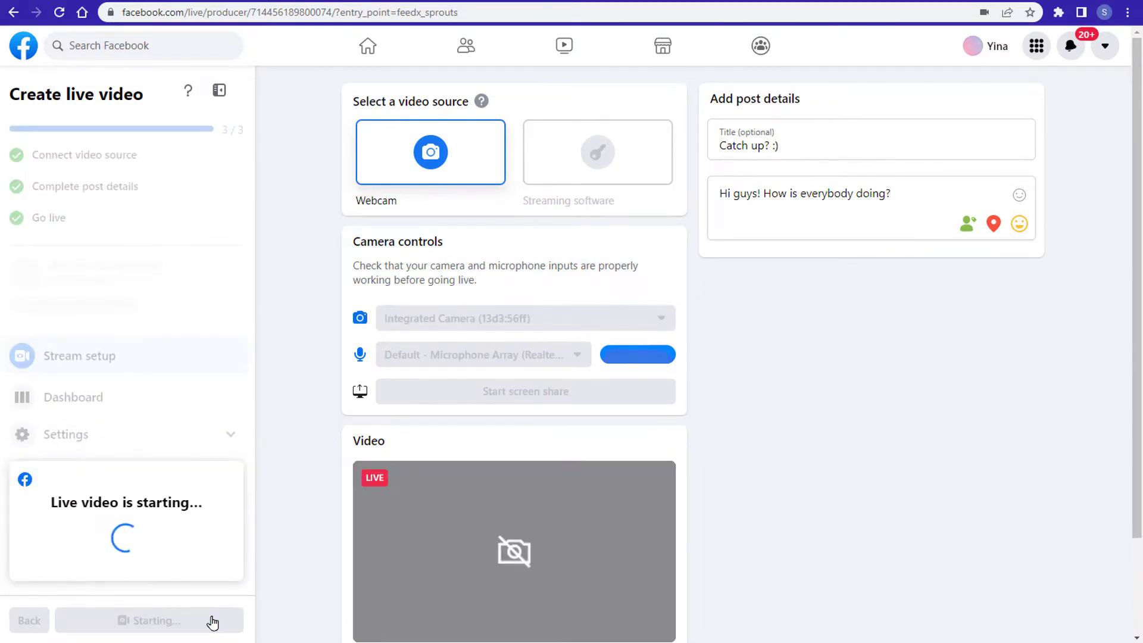
click(152, 637)
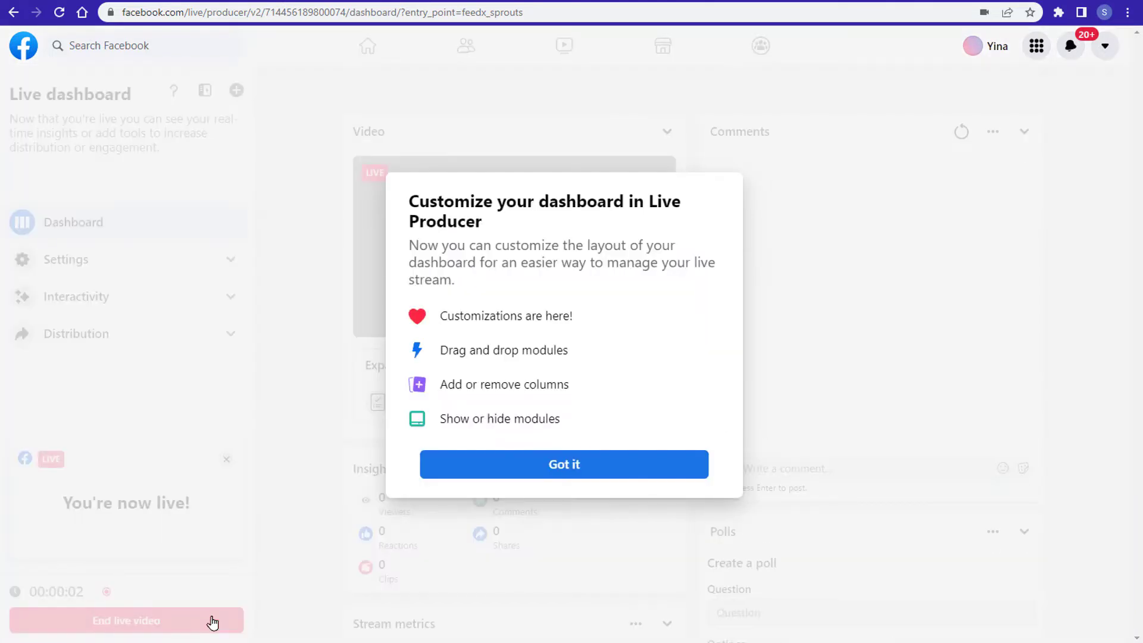
click(565, 464)
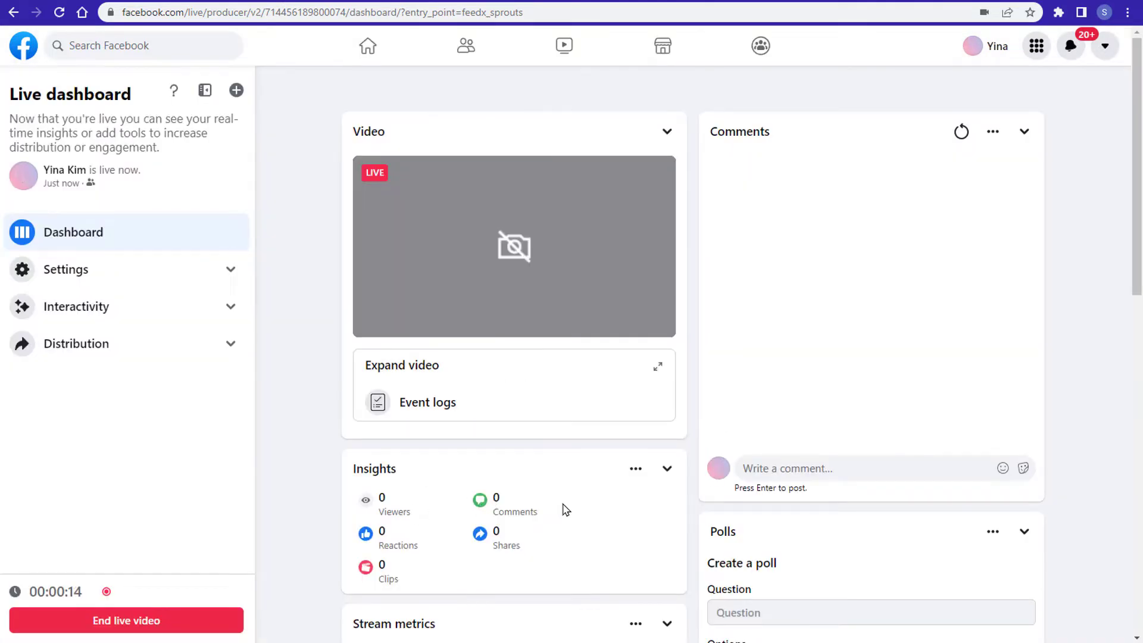
scroll(down, 3)
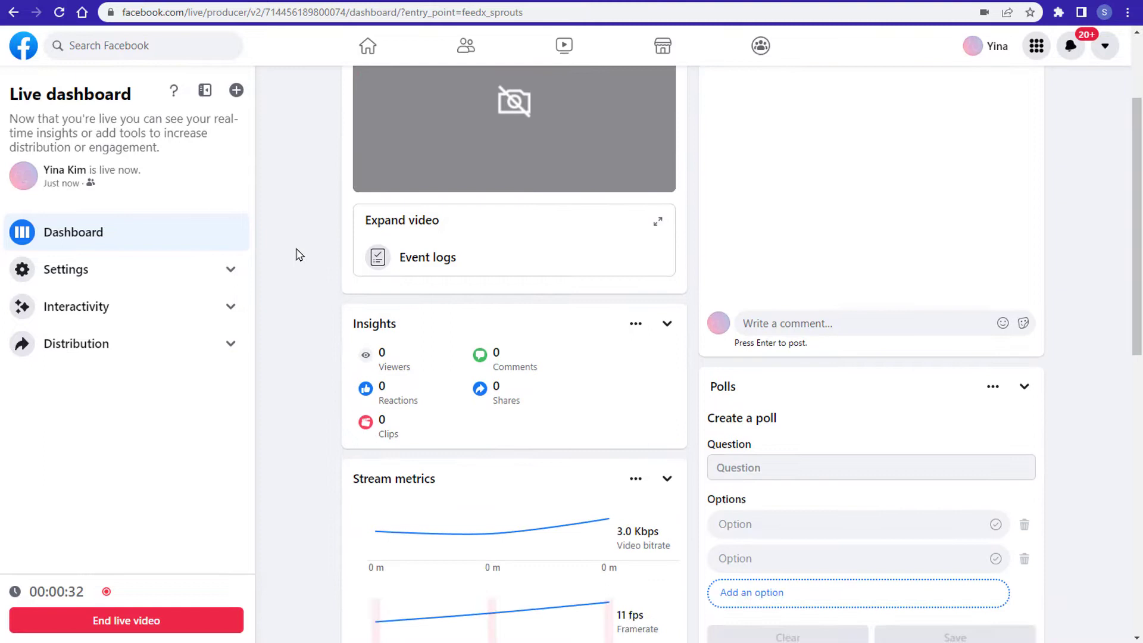
scroll(down, 3)
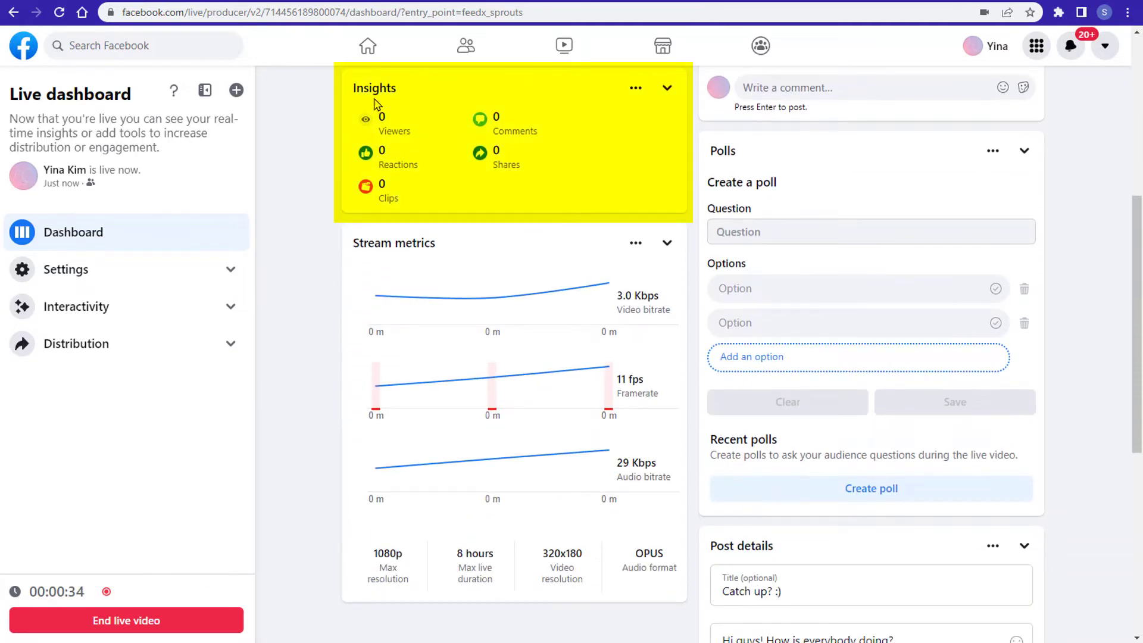
mouse_move(502, 124)
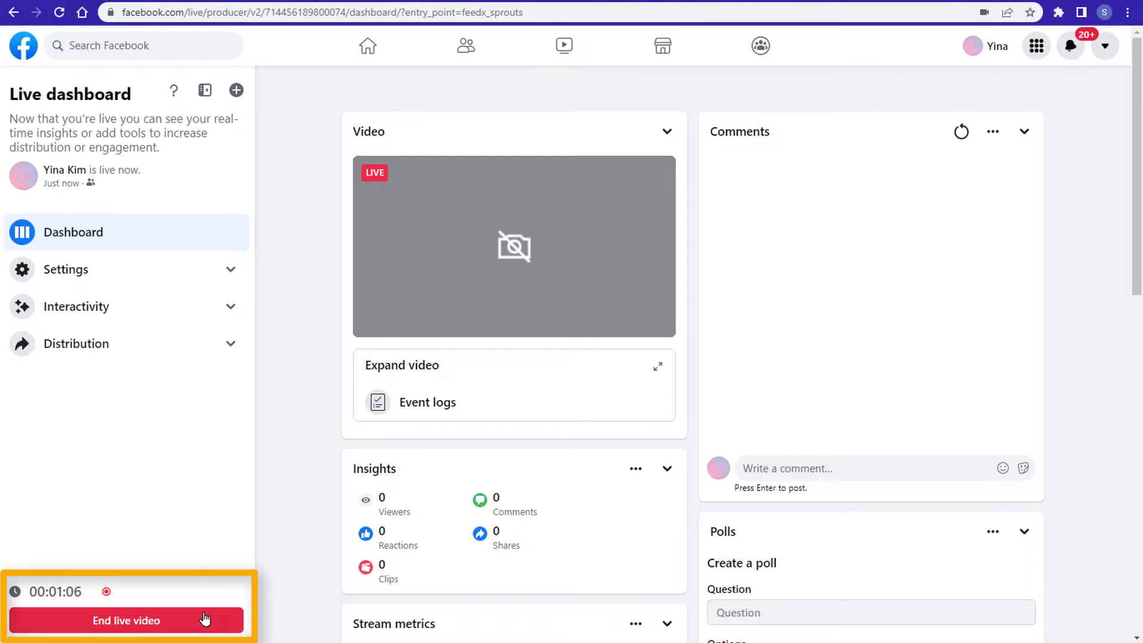
- End the live video, then delete the video and its post and return to the News Feed
click(126, 620)
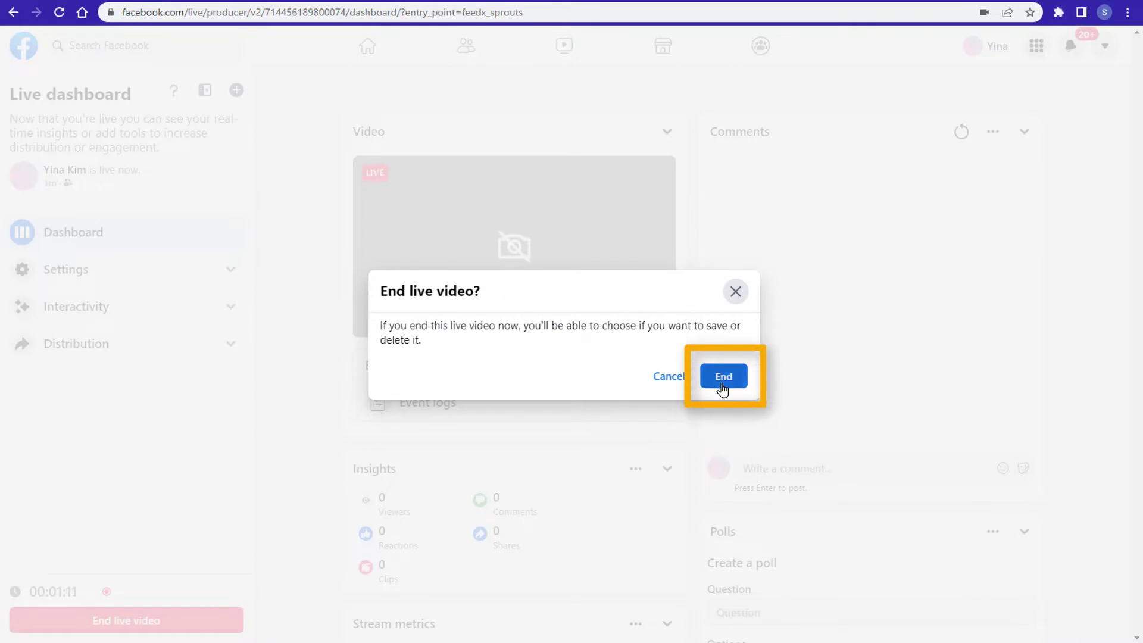
click(724, 375)
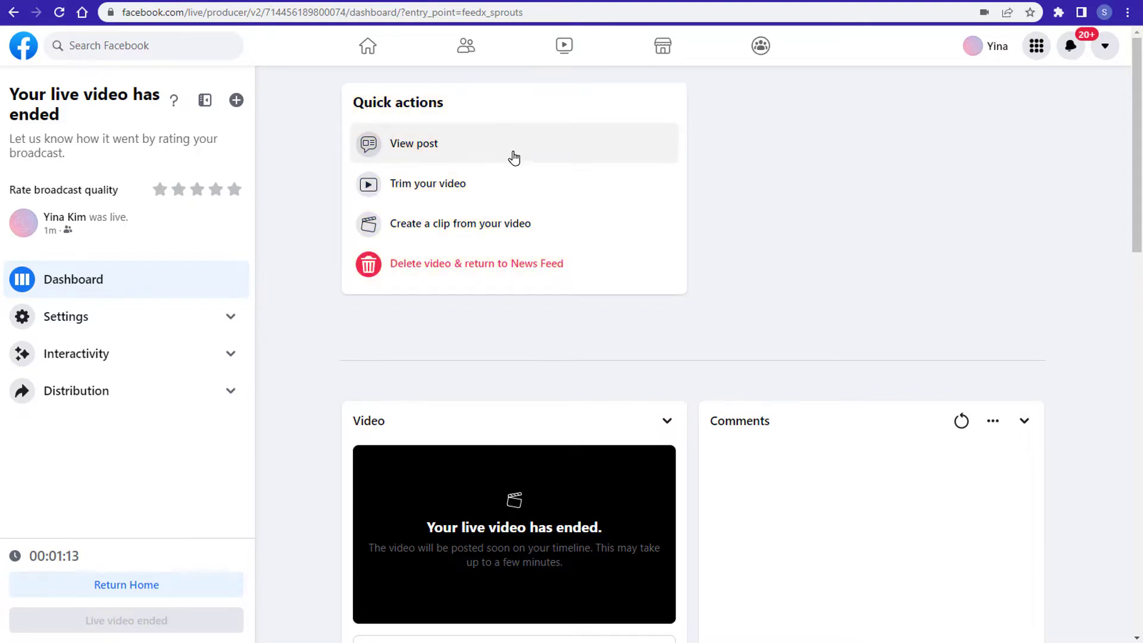
mouse_move(491, 193)
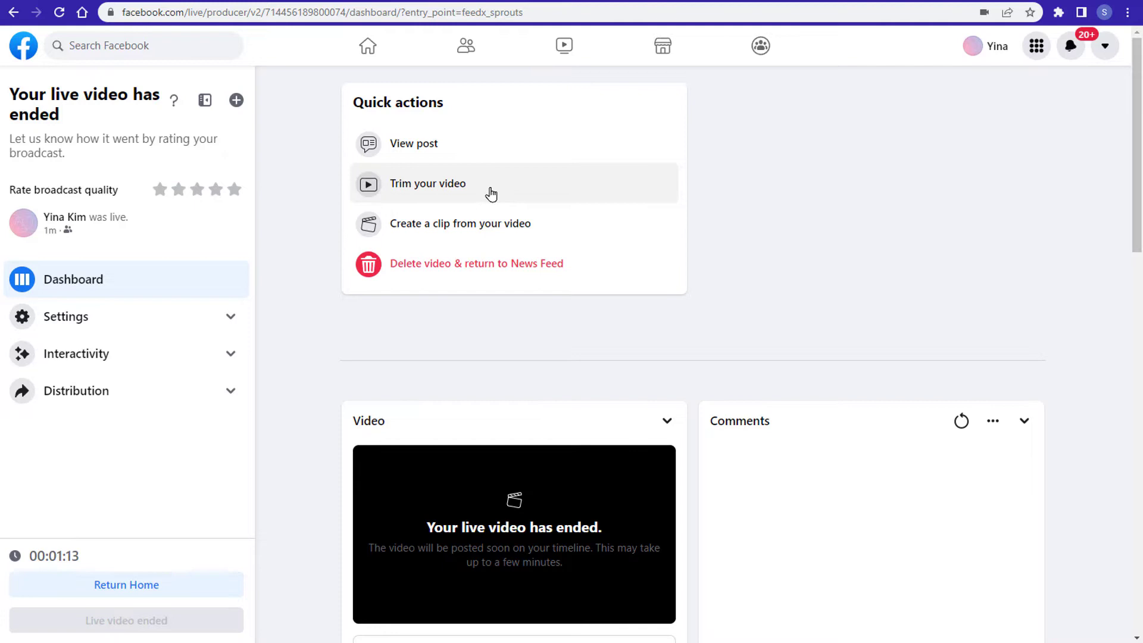
mouse_move(543, 236)
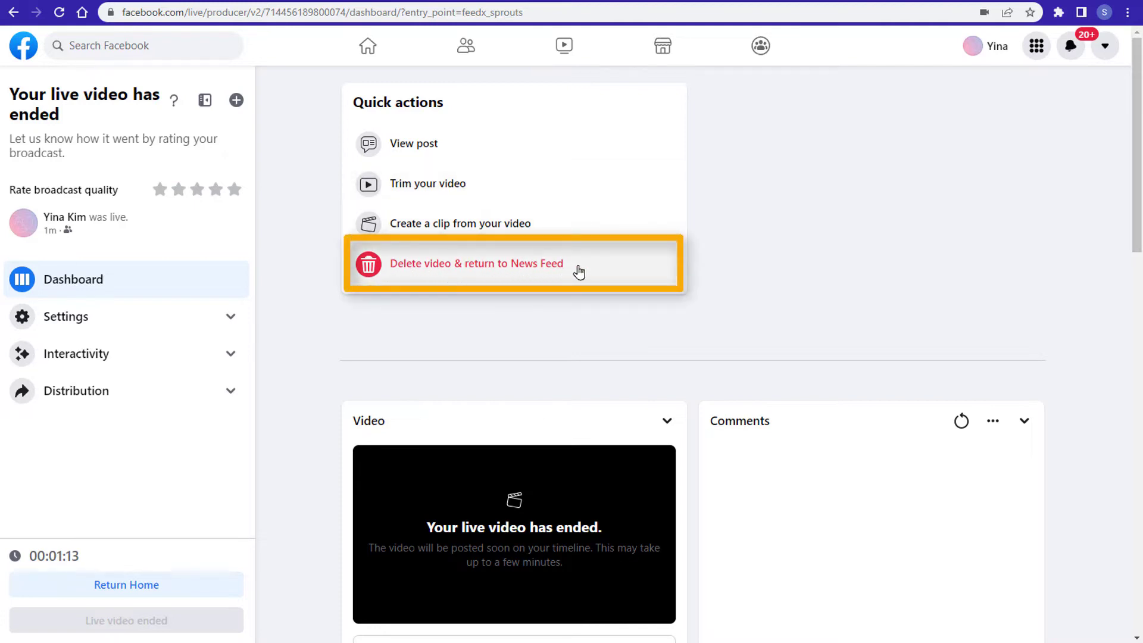
click(476, 263)
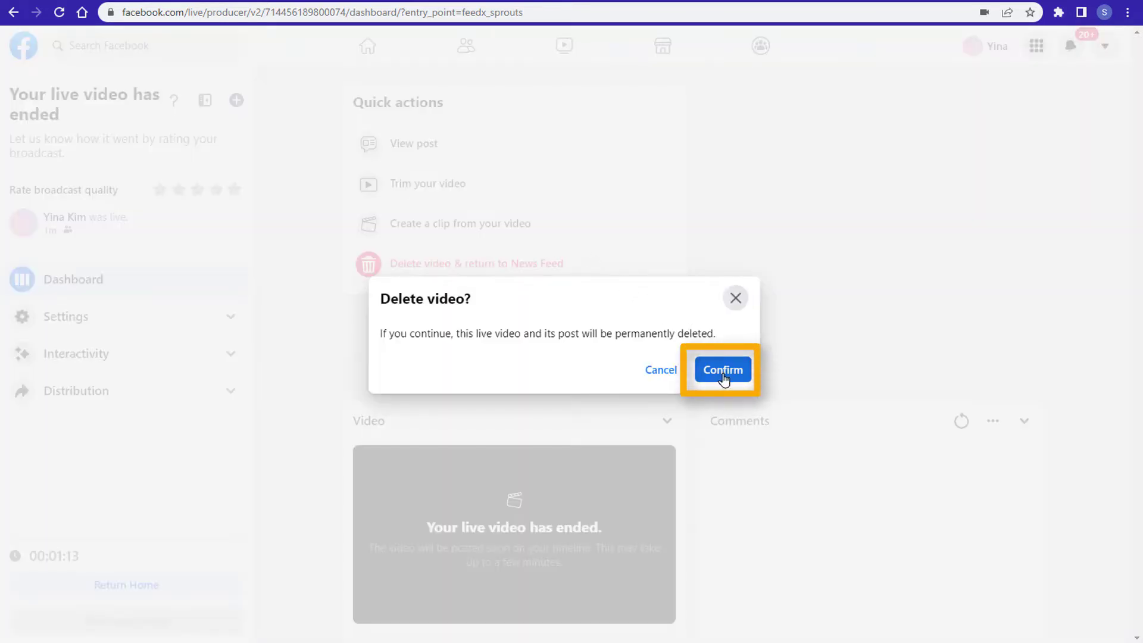
click(723, 369)
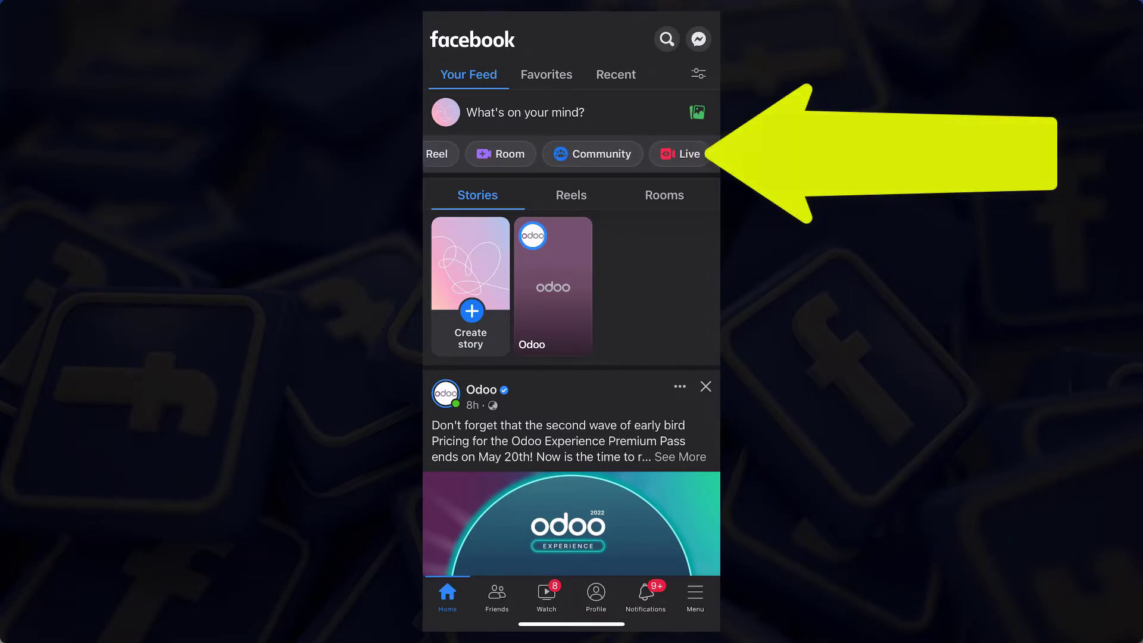
- Start a Live from the mobile feed and Go Live to begin broadcasting to friends
click(689, 154)
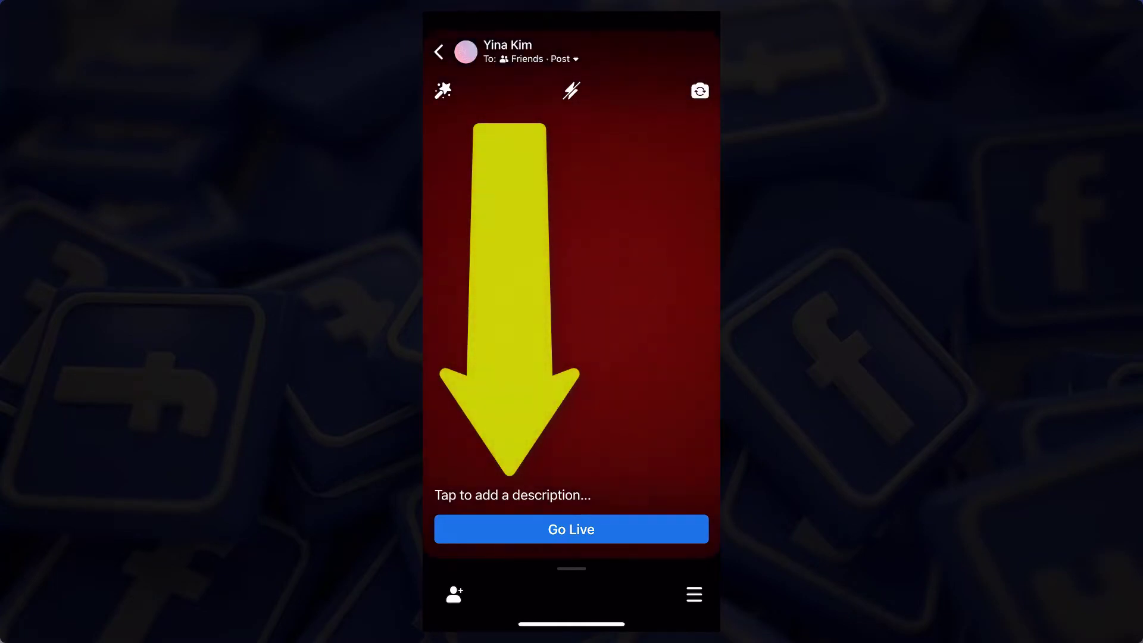
click(512, 494)
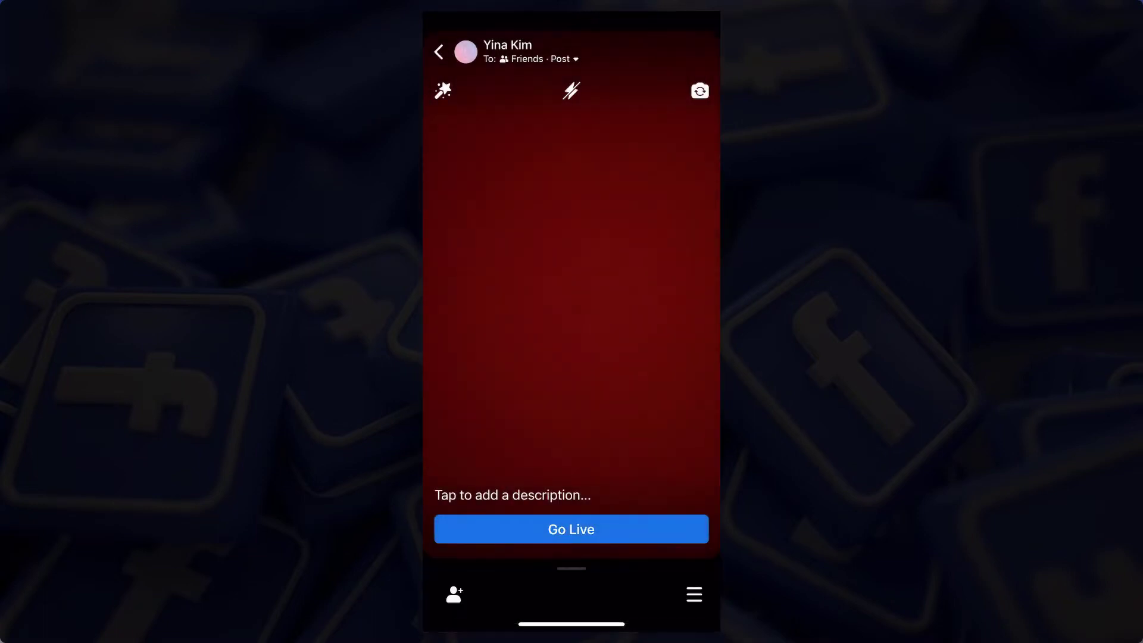
click(572, 528)
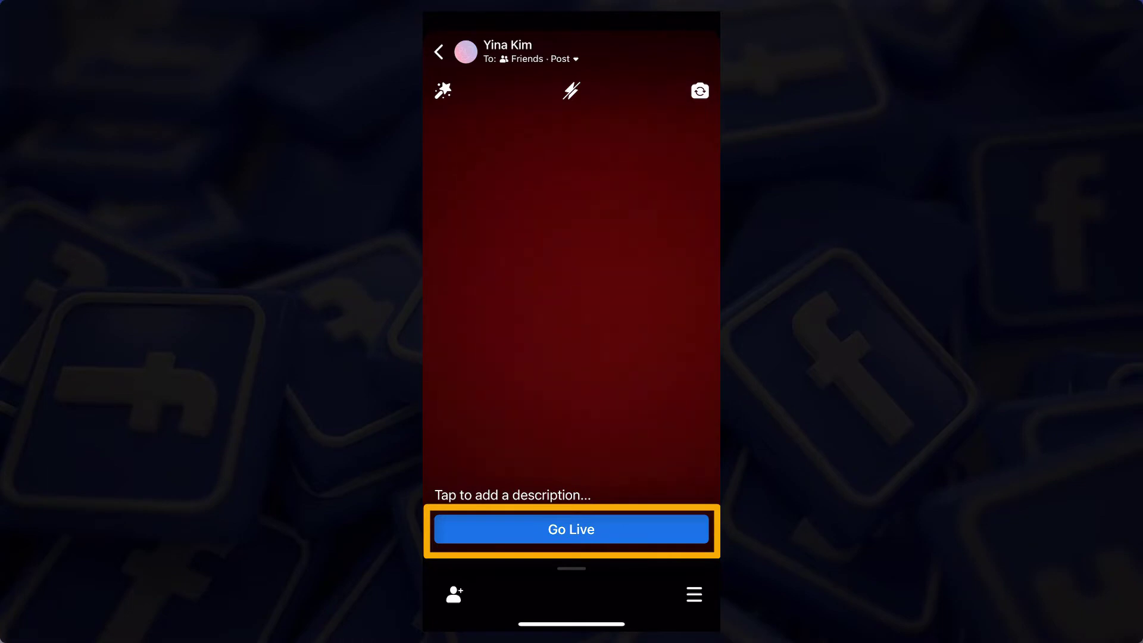
click(571, 529)
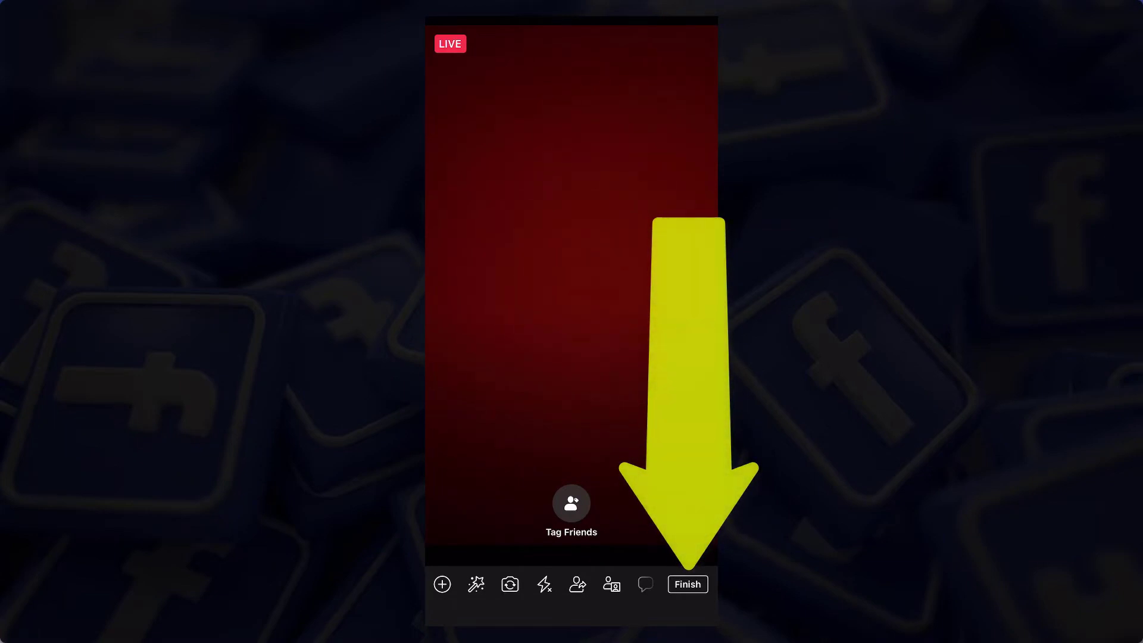
- Finish the mobile live broadcast so the 'Your Live Video Has Ended' sheet appears
click(688, 584)
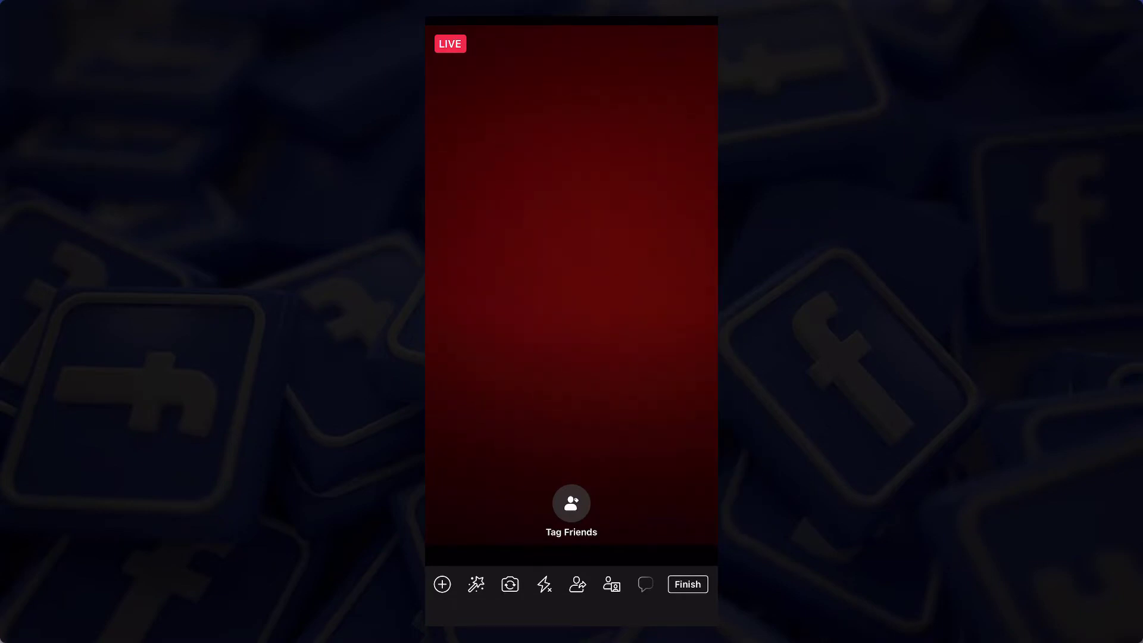
click(689, 583)
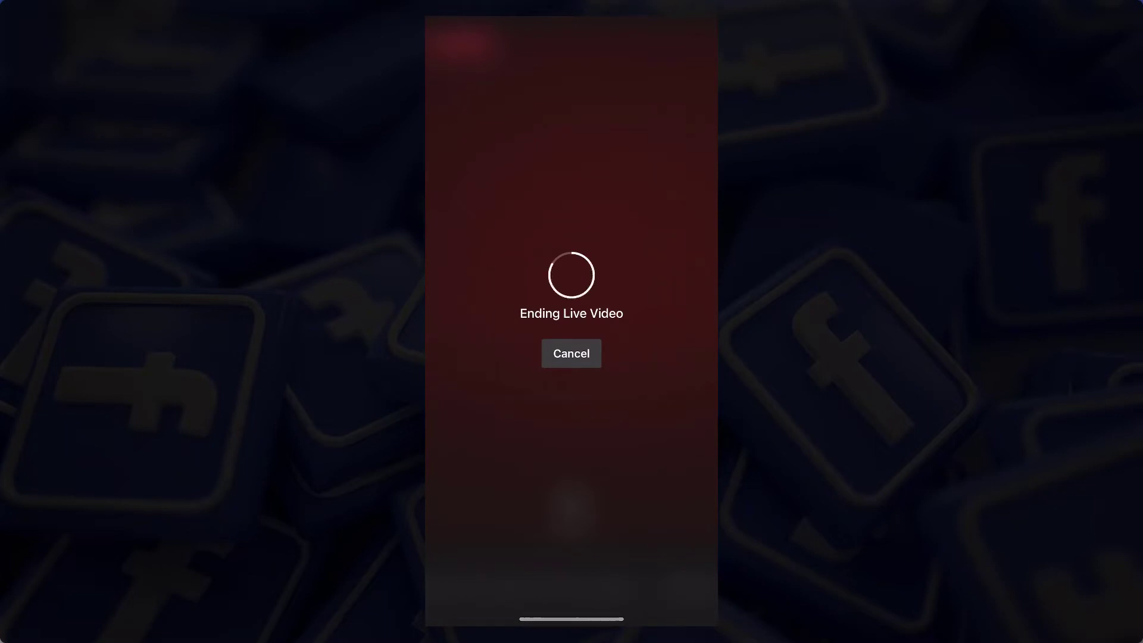
click(572, 352)
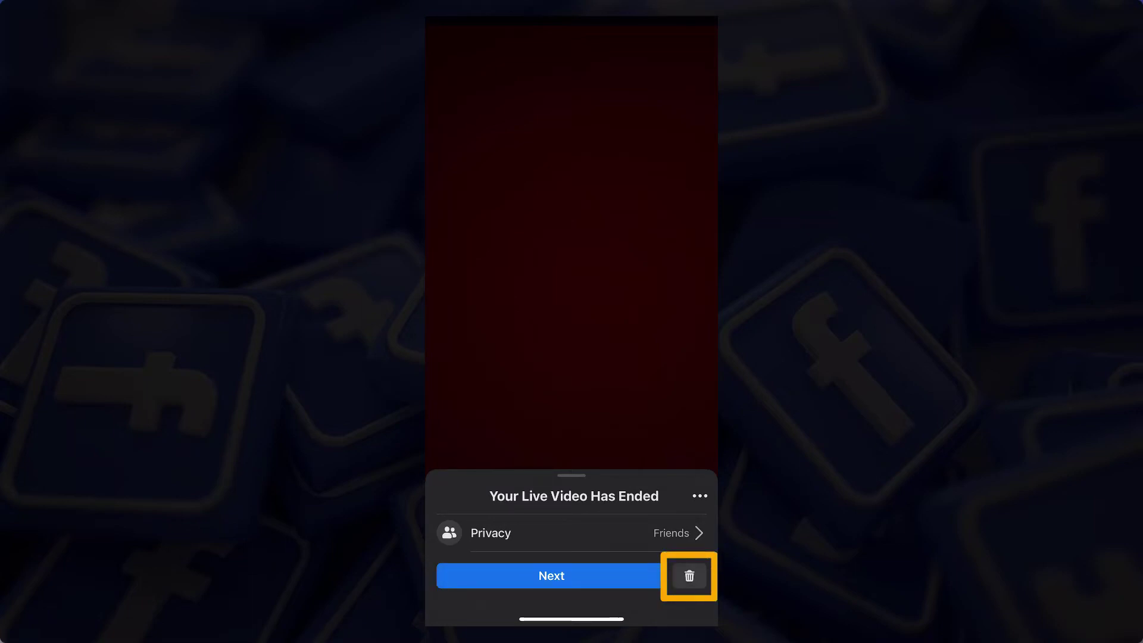
- Delete the ended live video via the trash icon and confirm, returning to the feed
click(688, 576)
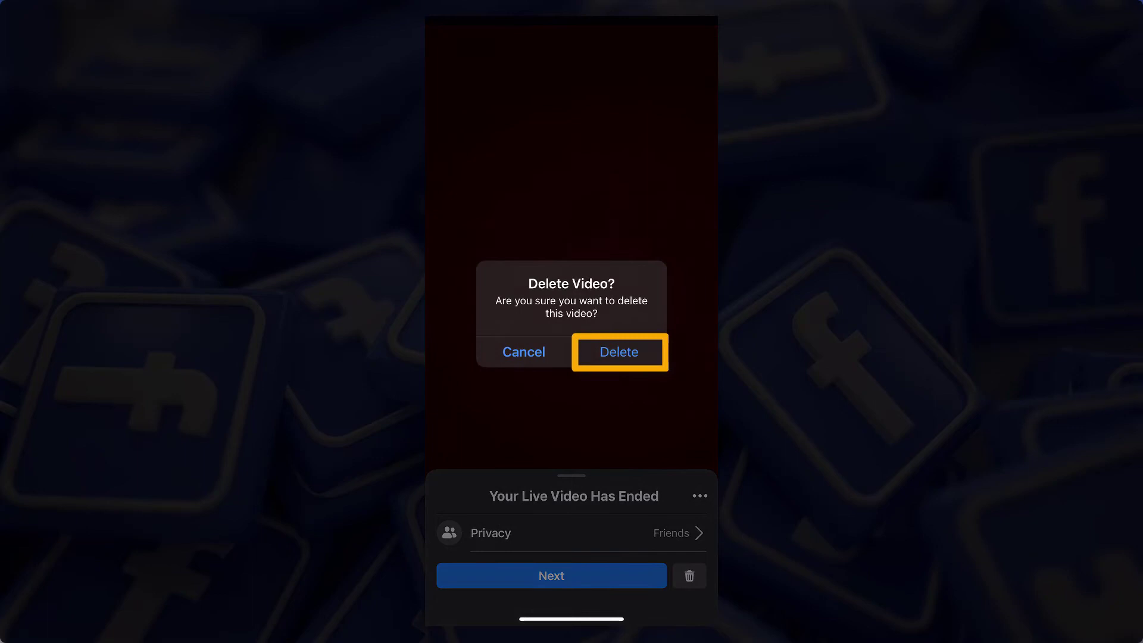
click(620, 352)
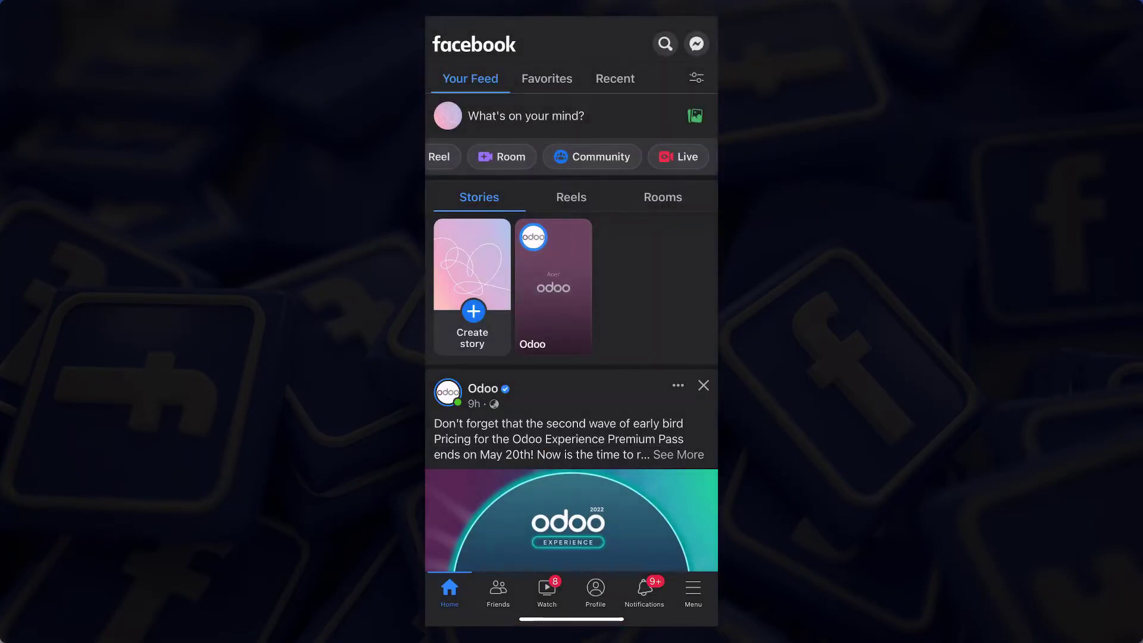
click(678, 157)
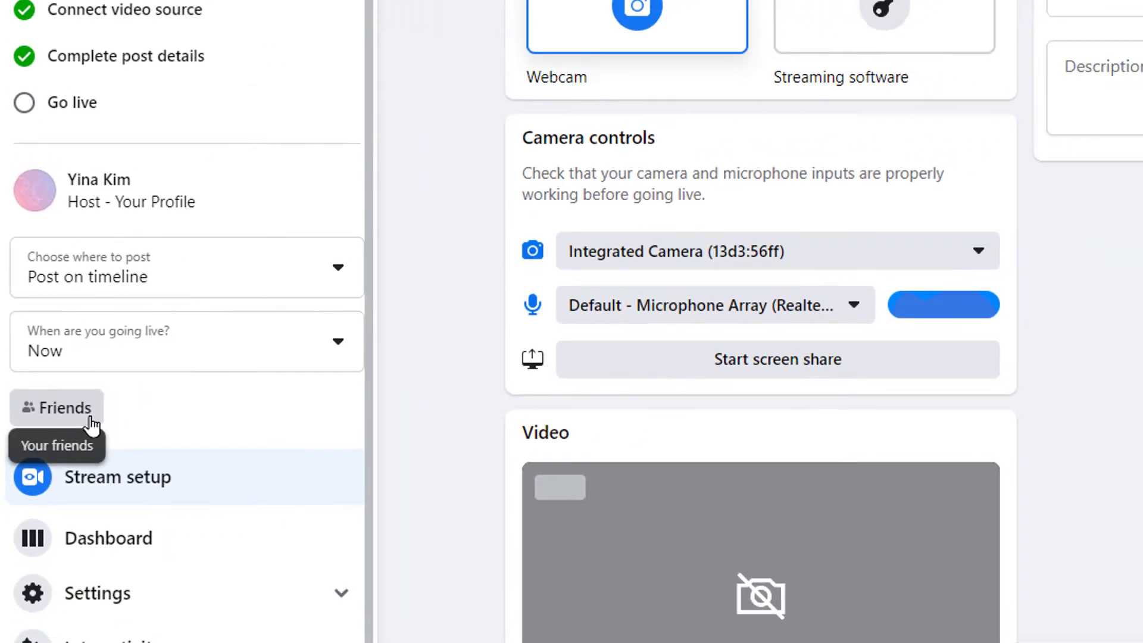
- Bring up Select audience from Live Producer's left panel, with Friends selected
click(59, 407)
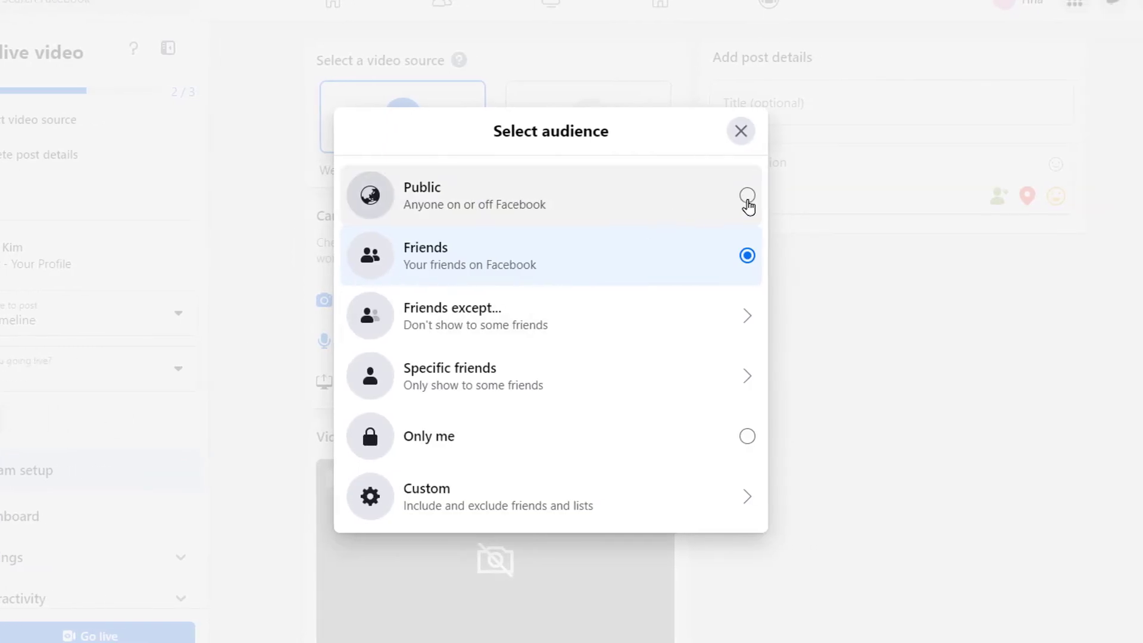
mouse_move(733, 325)
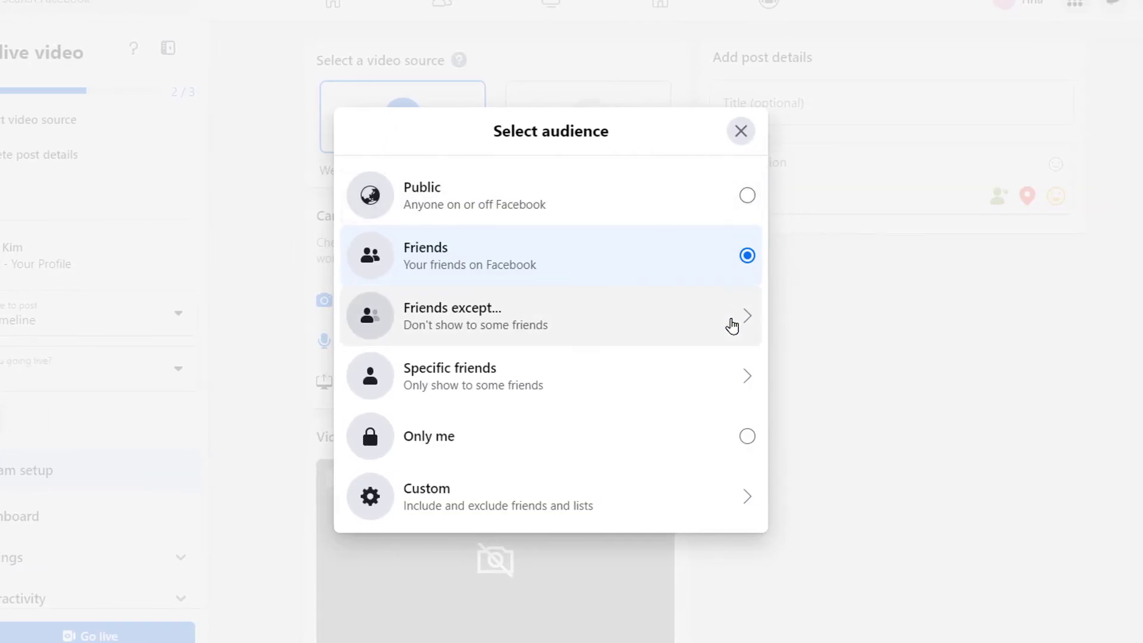
mouse_move(719, 445)
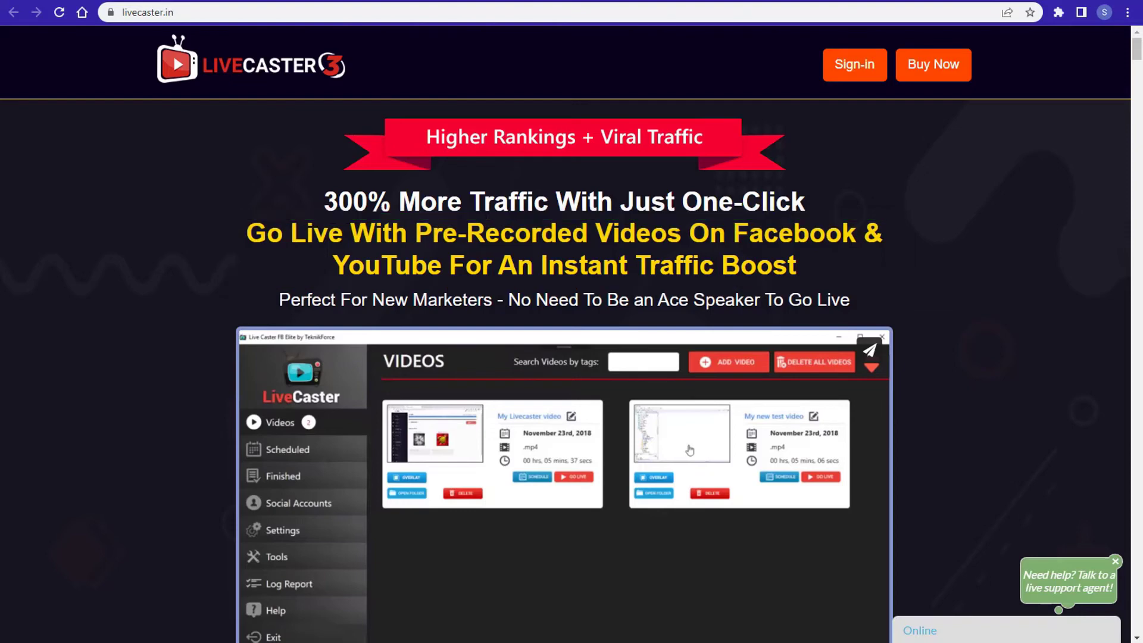
scroll(down, 3)
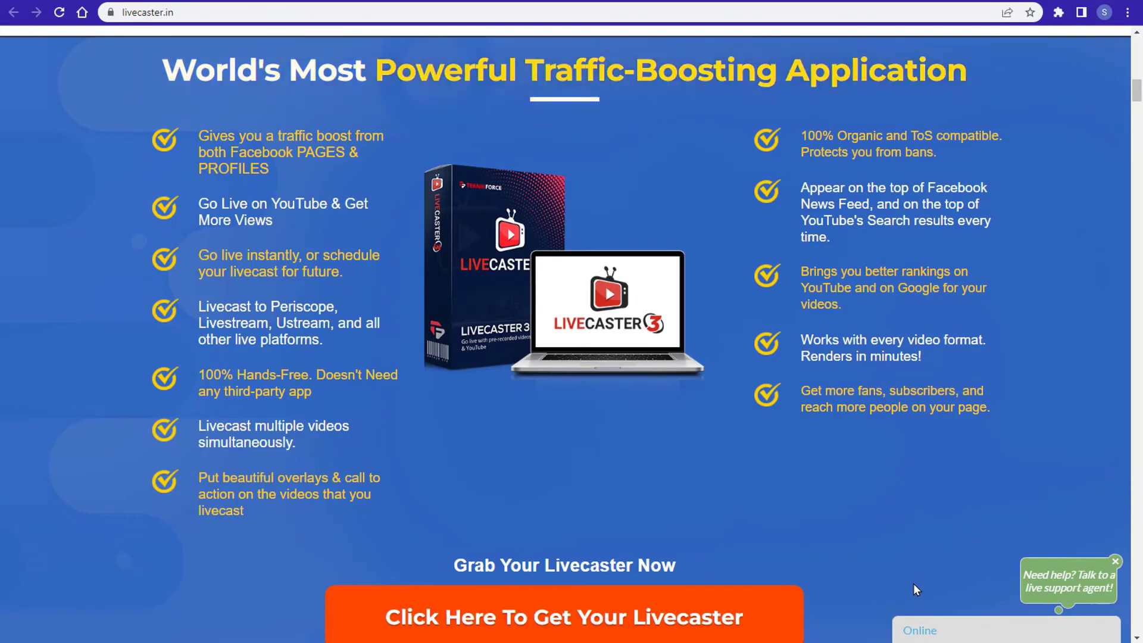
scroll(down, 3)
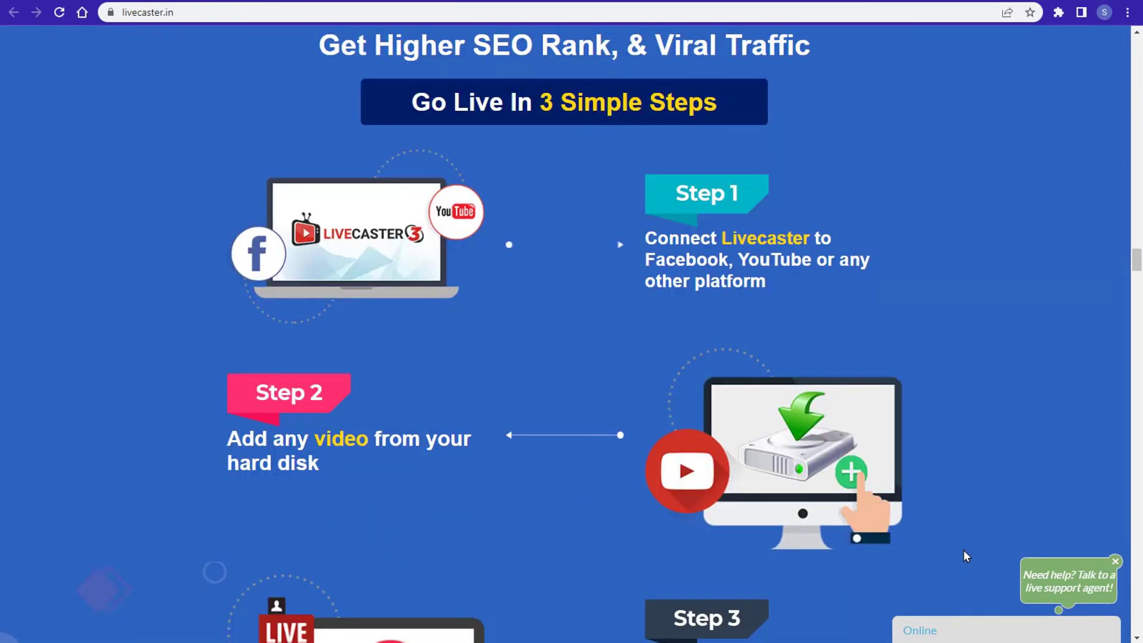
mouse_move(990, 498)
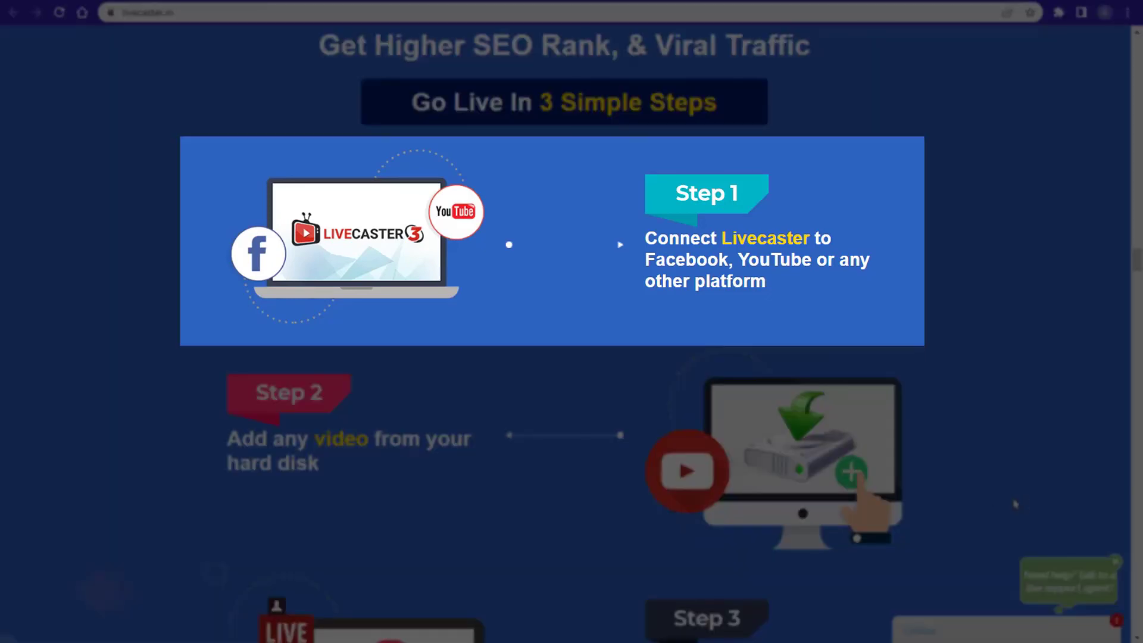
scroll(down, 3)
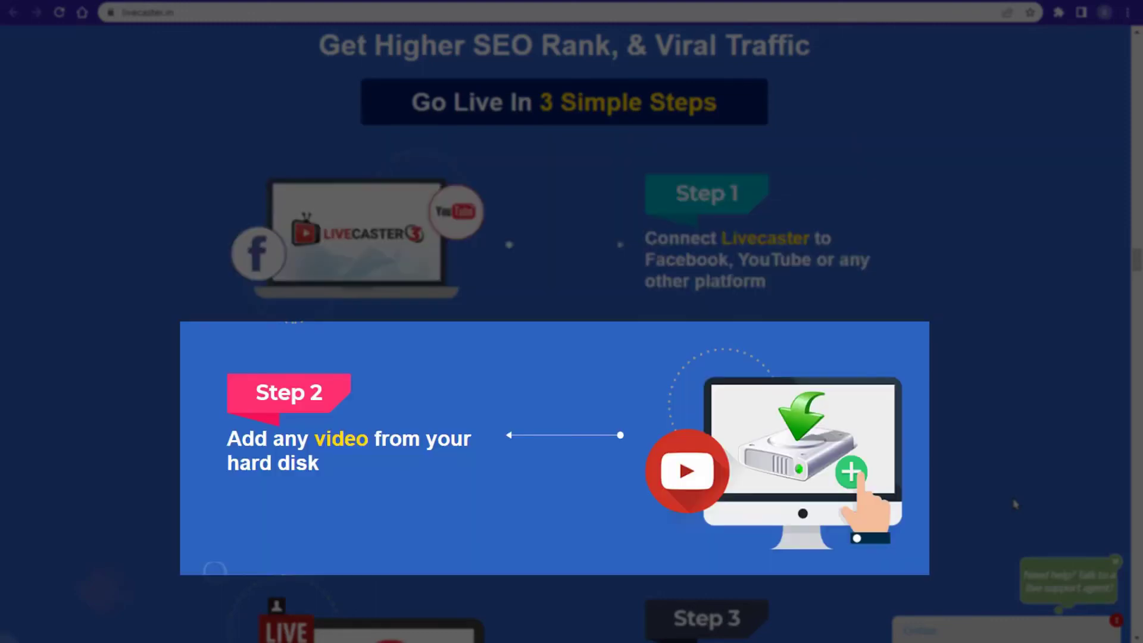
scroll(down, 3)
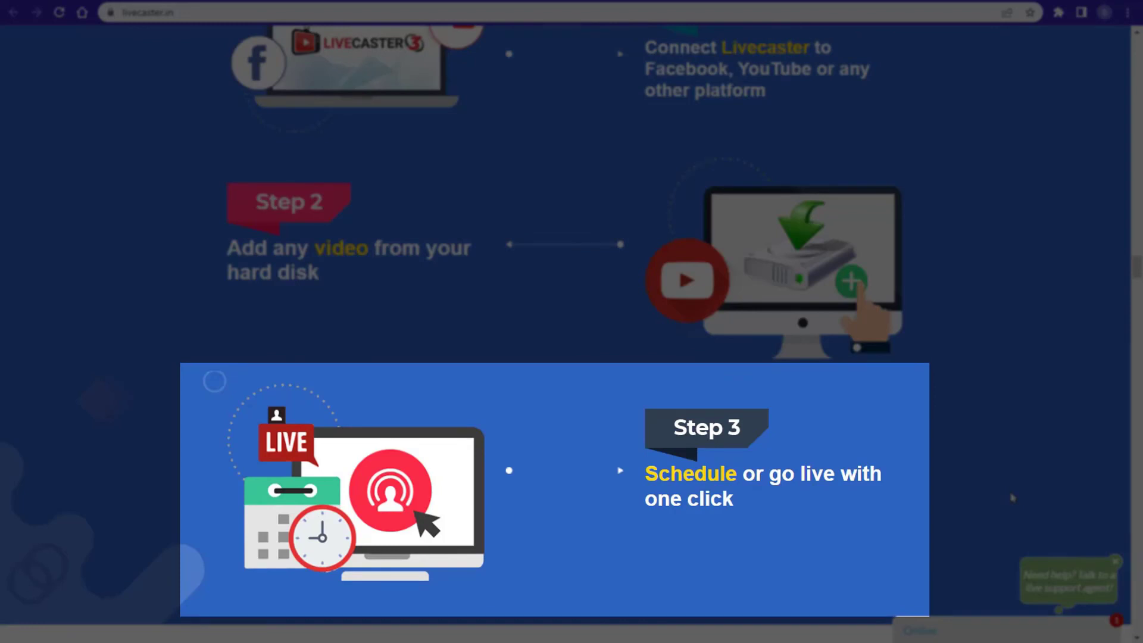
scroll(down, 3)
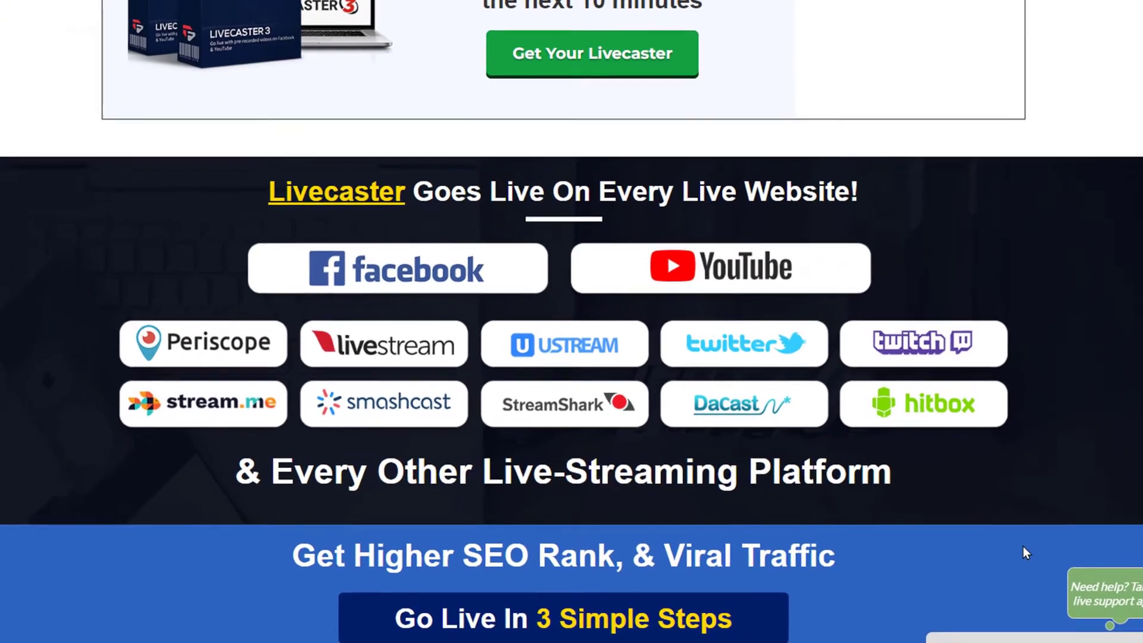